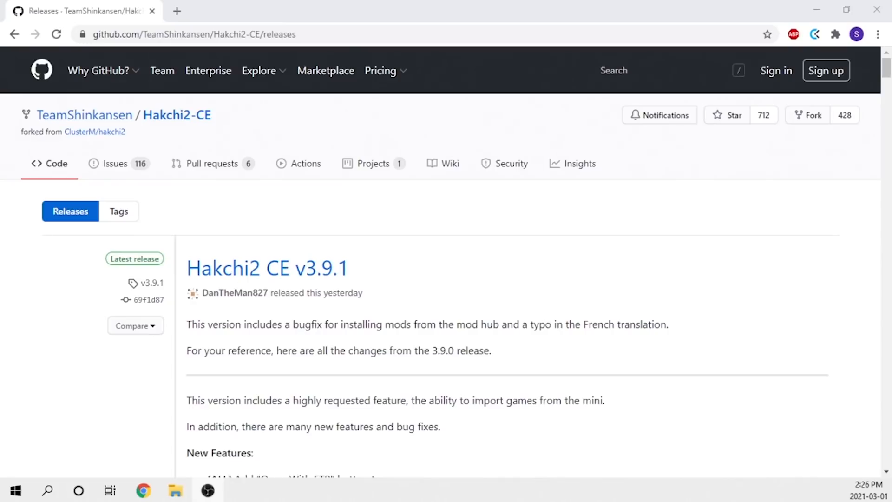
# - Launch Hakchi2 CE and accept the v3.9.1 update, replacing v3.8.0
pyautogui.scroll(-3)
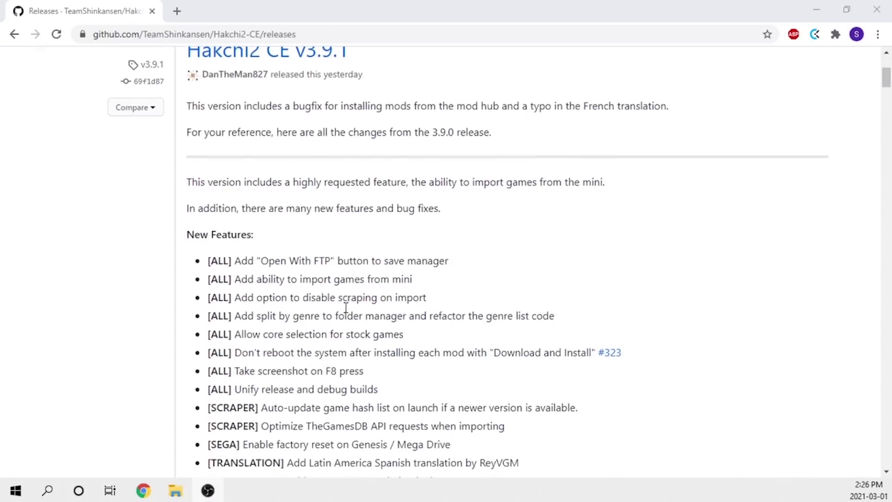
pyautogui.moveTo(324, 316)
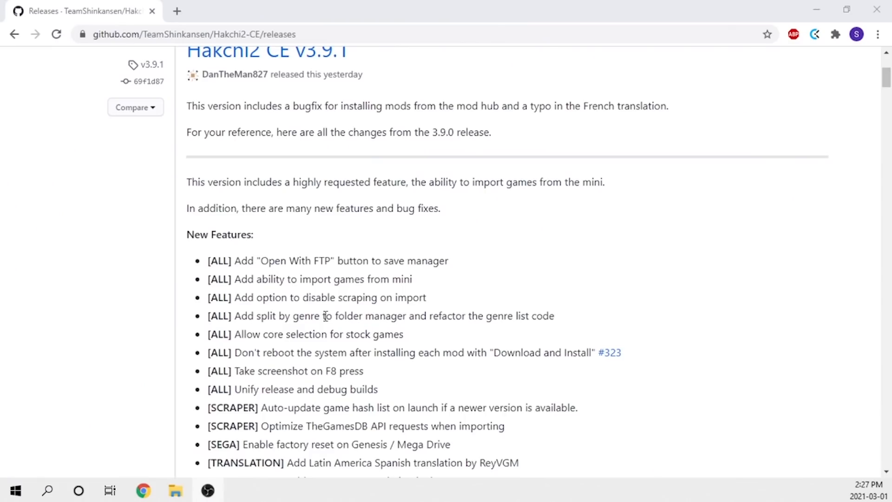
pyautogui.moveTo(364, 316)
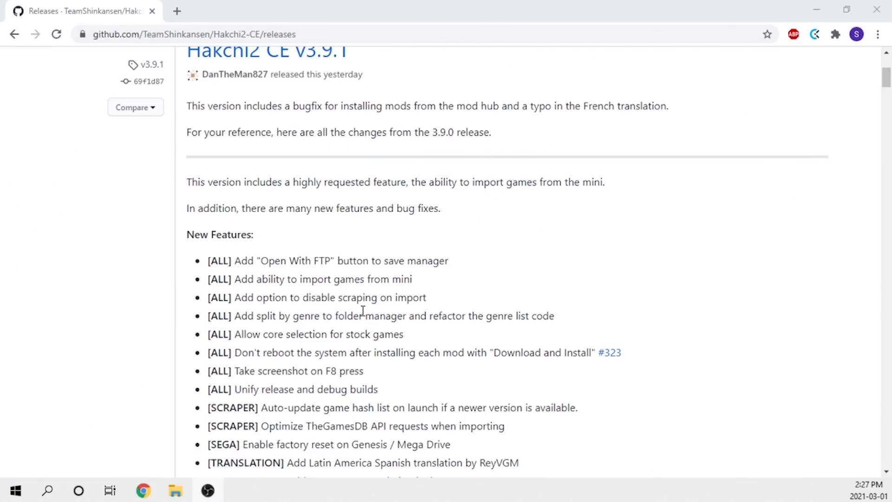
pyautogui.moveTo(299, 371)
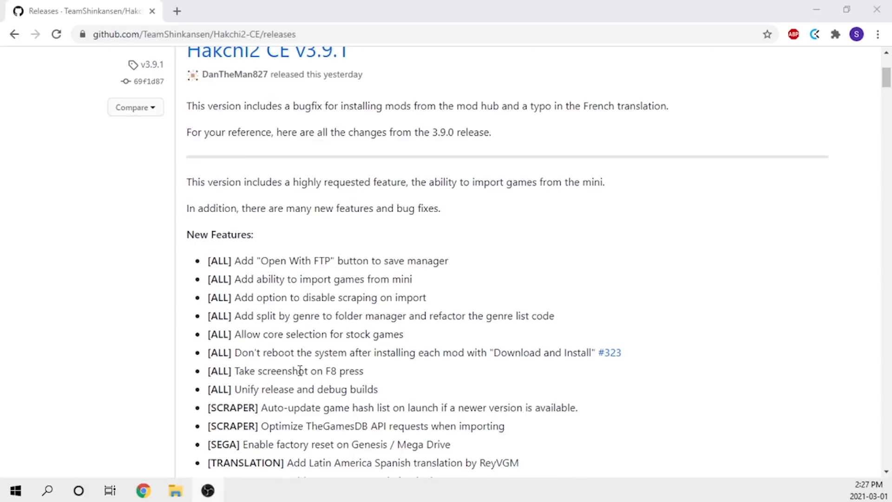
pyautogui.scroll(-3)
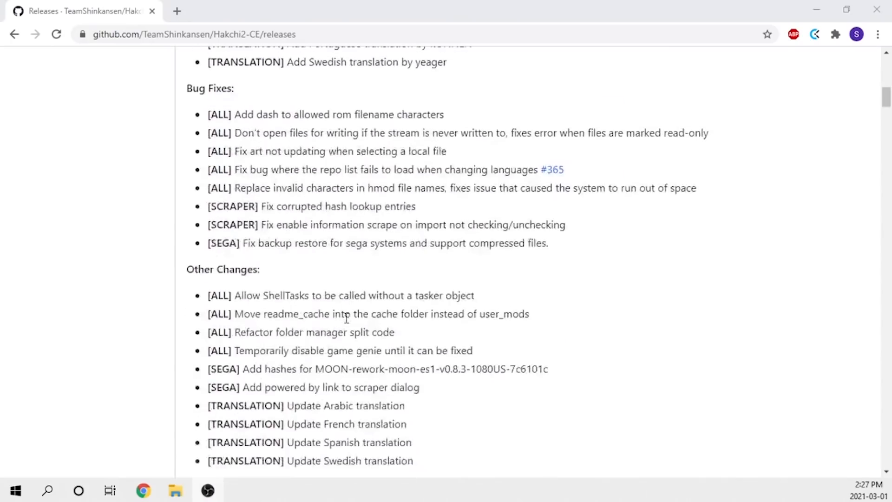
pyautogui.scroll(-3)
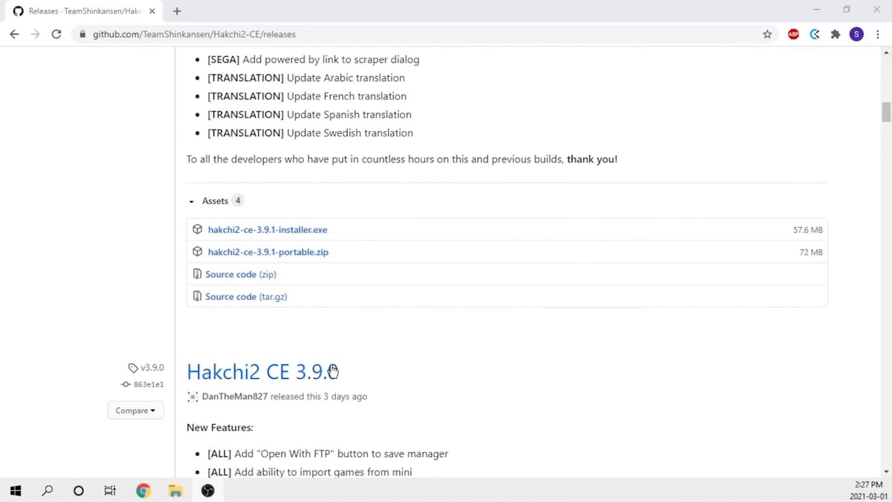
pyautogui.moveTo(253, 245)
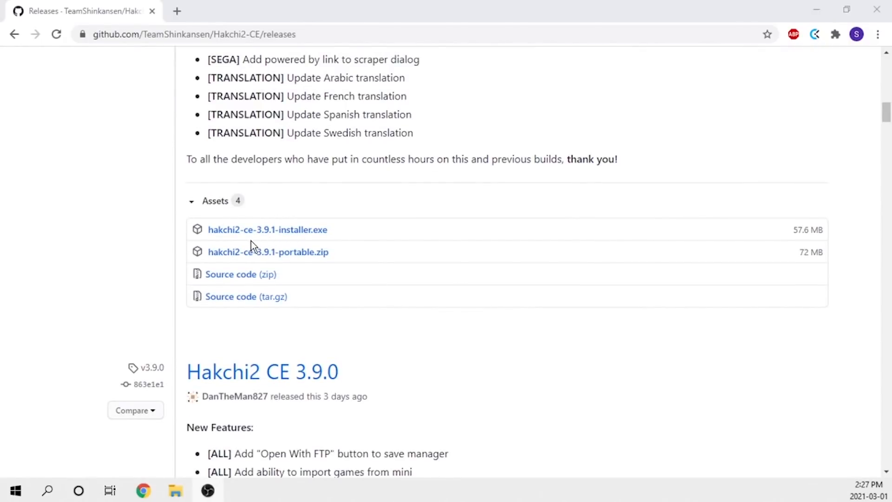
pyautogui.moveTo(256, 236)
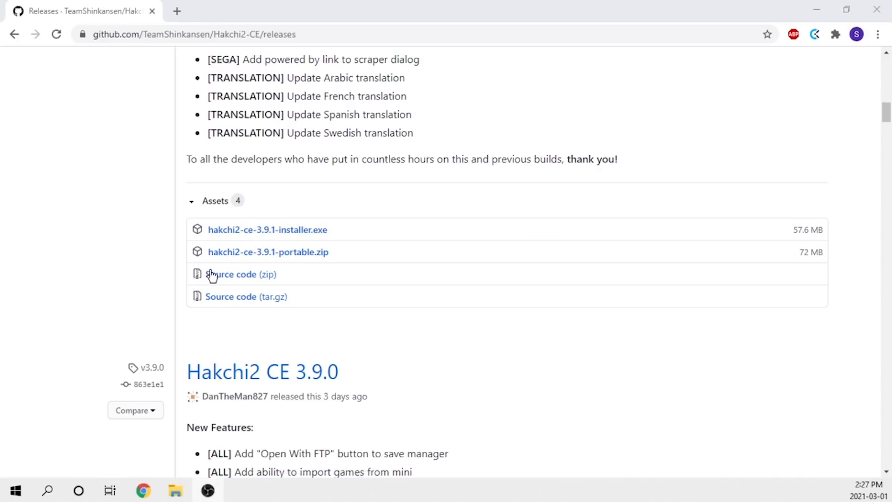
pyautogui.moveTo(292, 256)
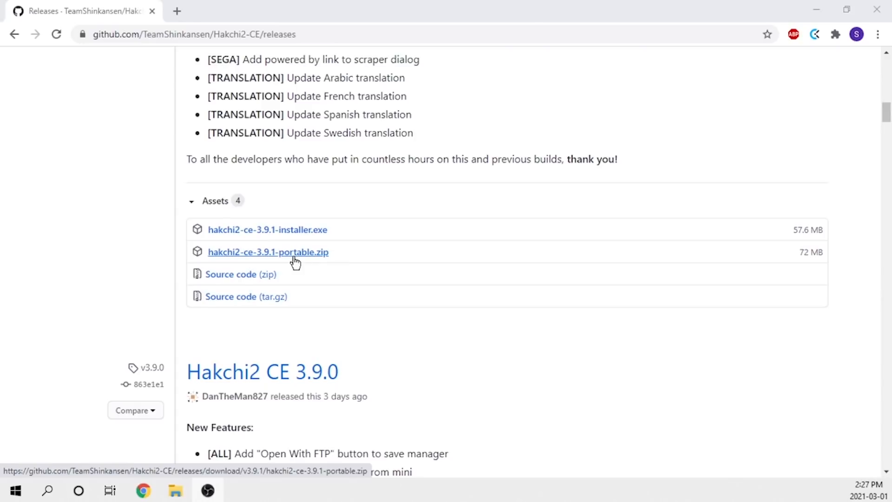
pyautogui.moveTo(293, 255)
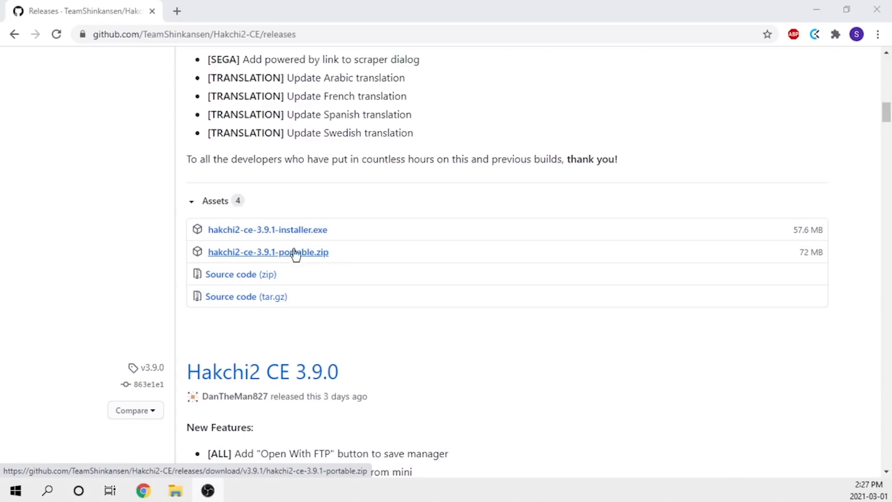
pyautogui.moveTo(281, 230)
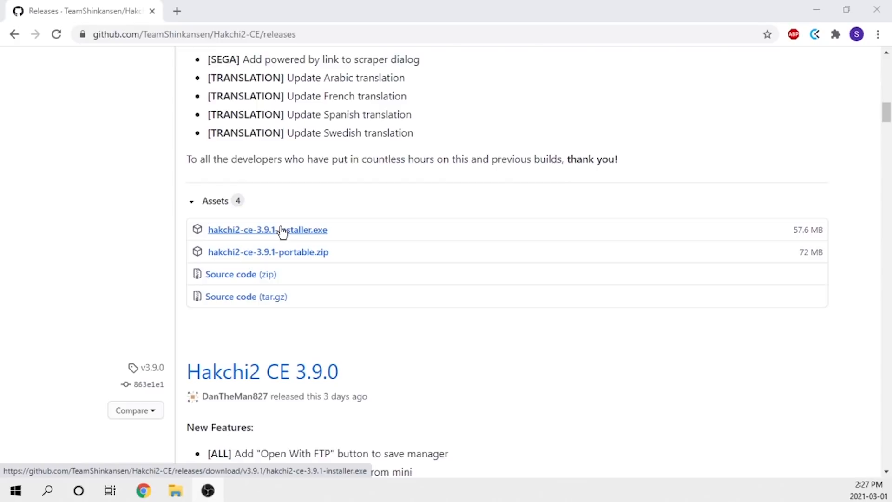
pyautogui.moveTo(875, 7)
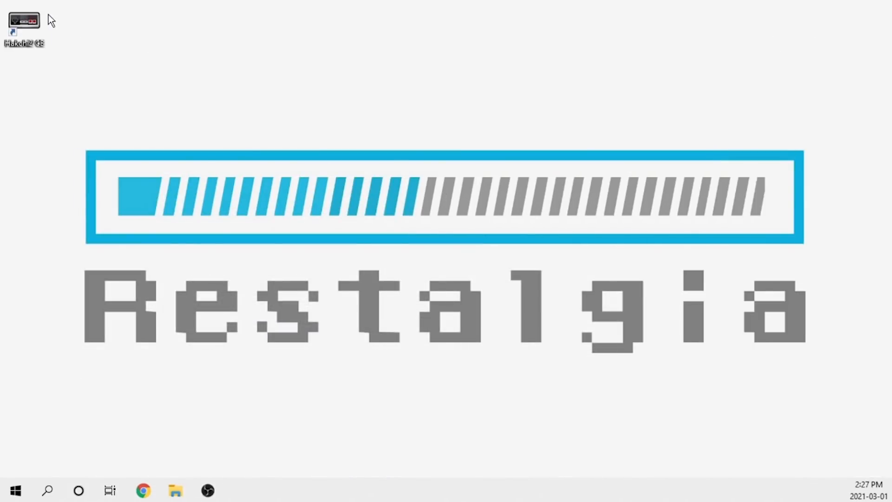
pyautogui.moveTo(28, 19)
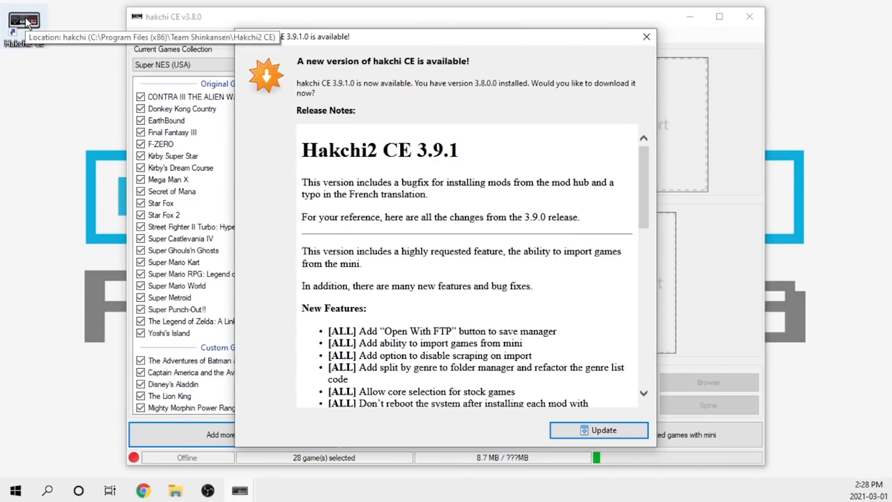
pyautogui.moveTo(580, 423)
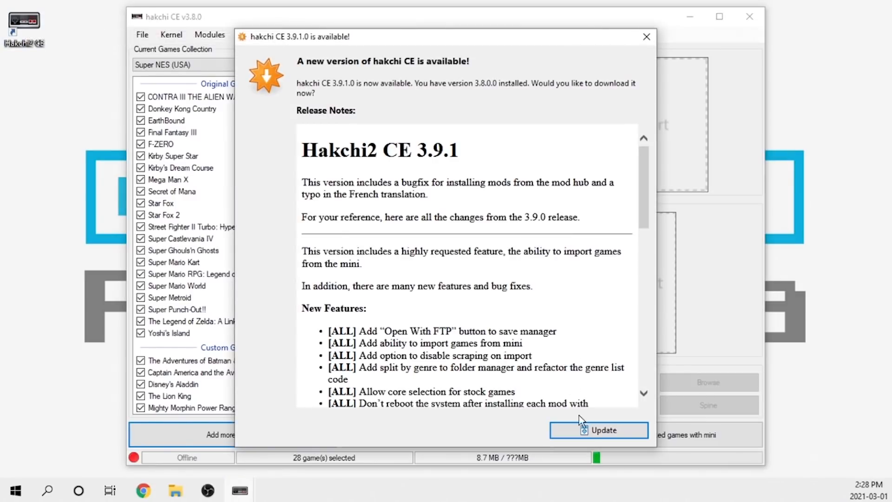
pyautogui.click(599, 430)
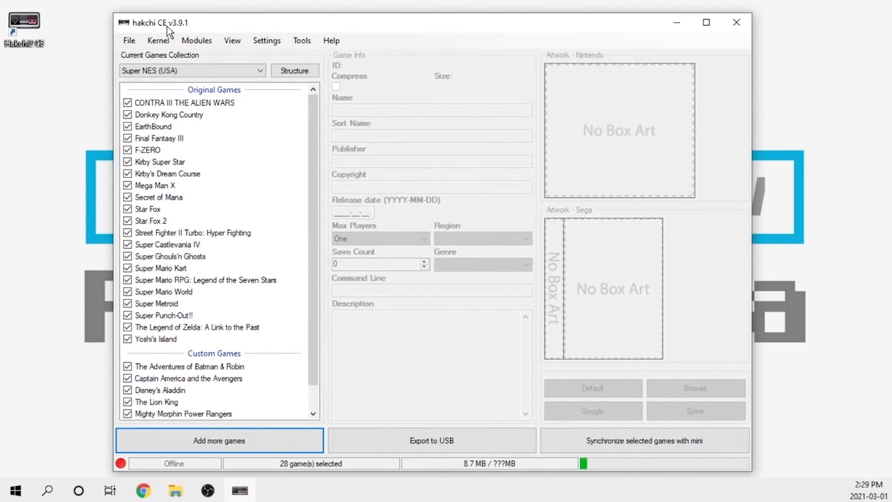
pyautogui.moveTo(185, 27)
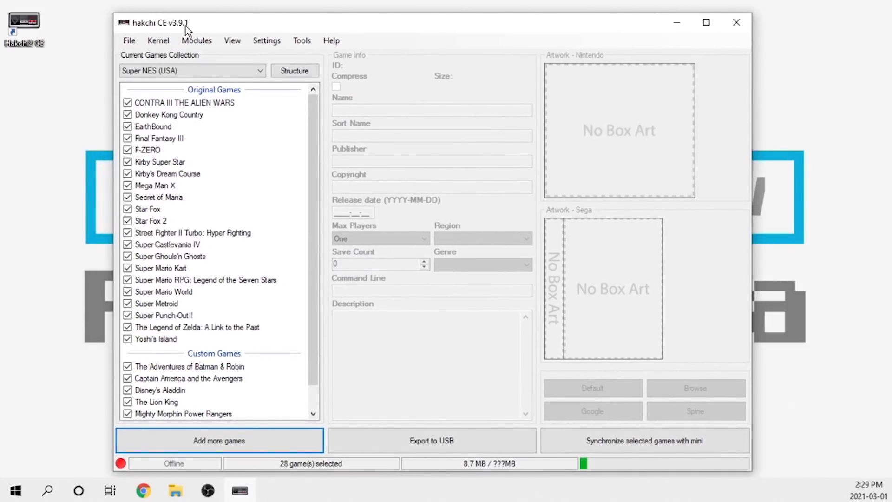
pyautogui.moveTo(288, 384)
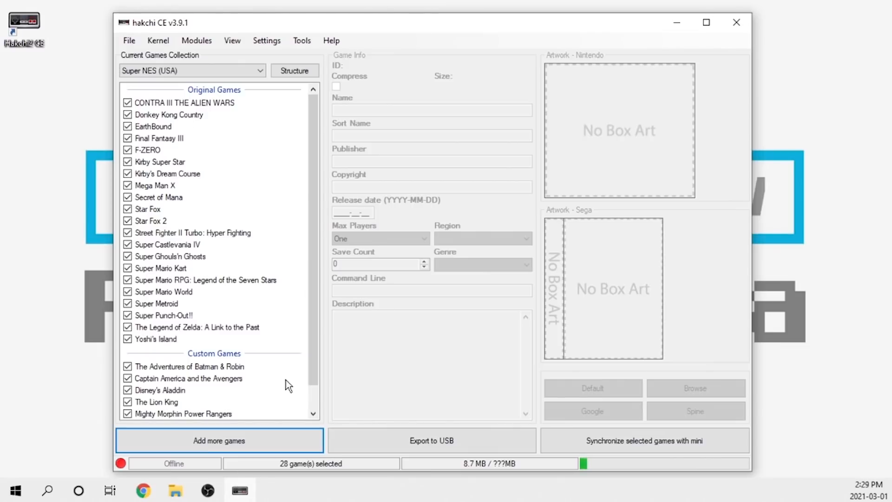
pyautogui.moveTo(243, 177)
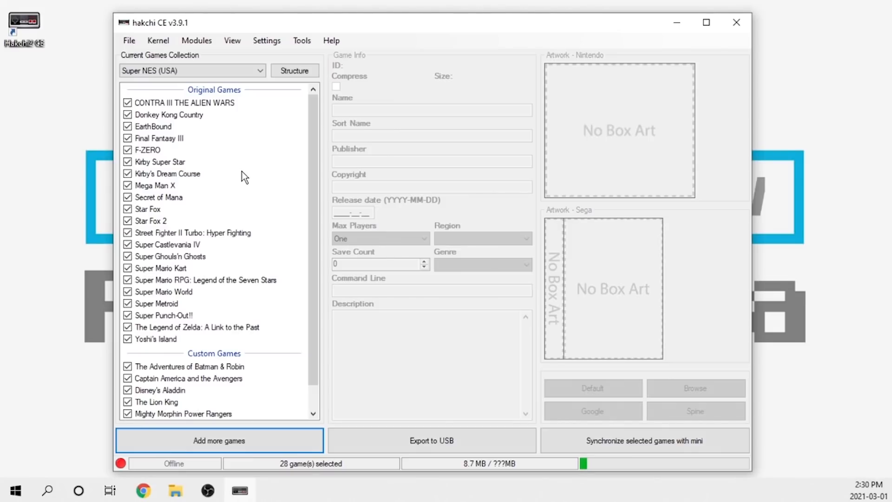
pyautogui.moveTo(258, 230)
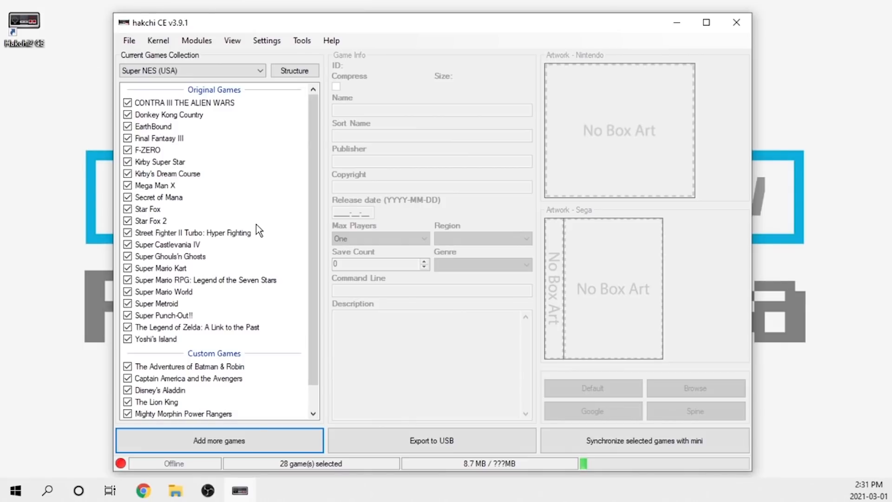
# - Open the Tools menu to reveal the Import games from mini option
pyautogui.click(302, 41)
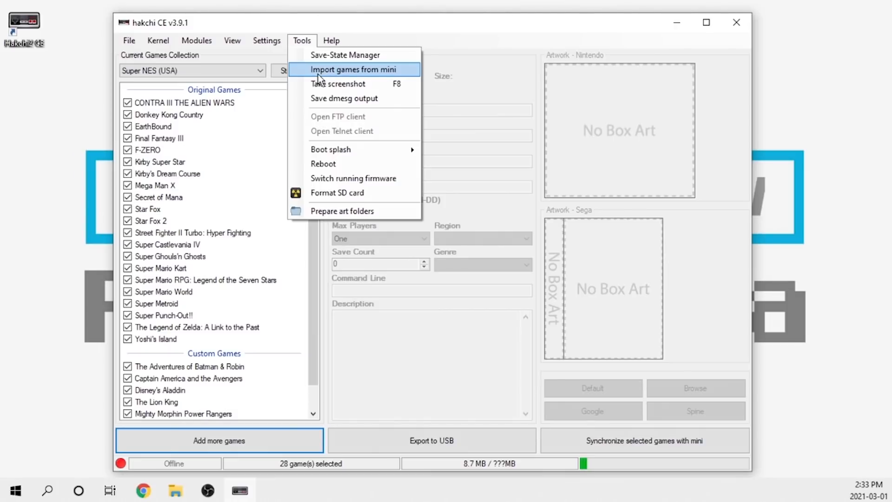
# - Toggle 'Enable automatic information scrape on import' in the Settings menu
pyautogui.click(267, 40)
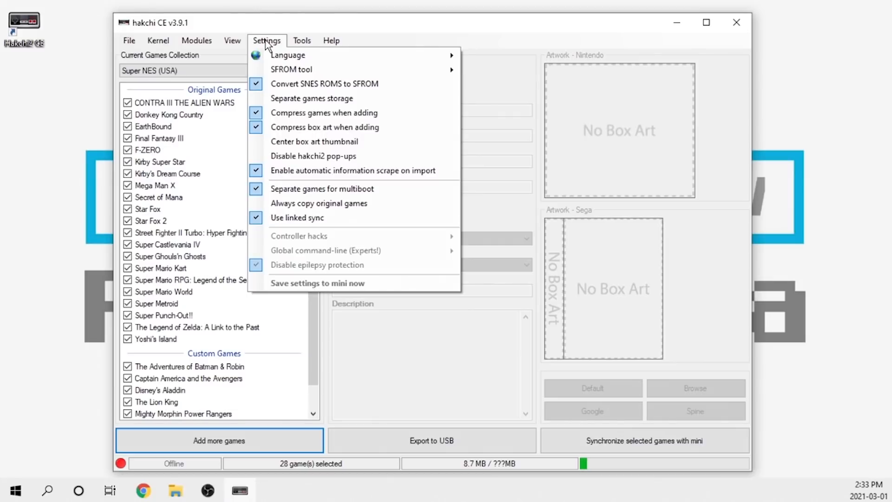
pyautogui.moveTo(332, 177)
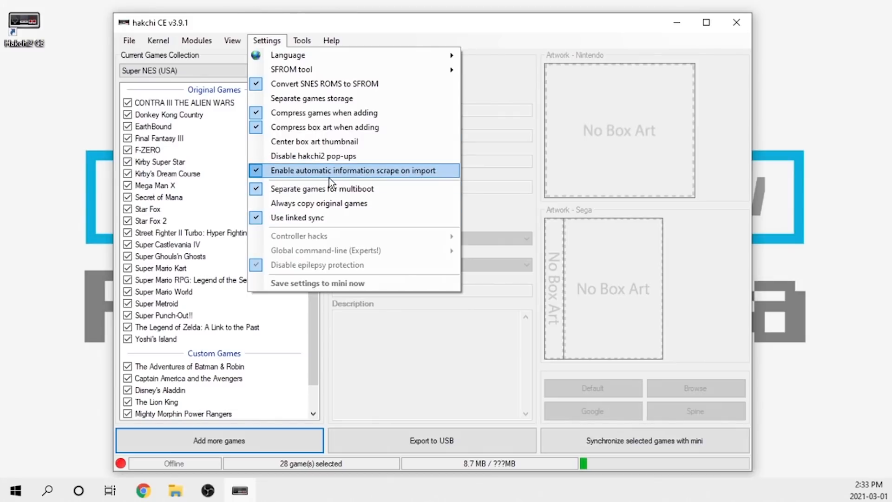
pyautogui.moveTo(314, 176)
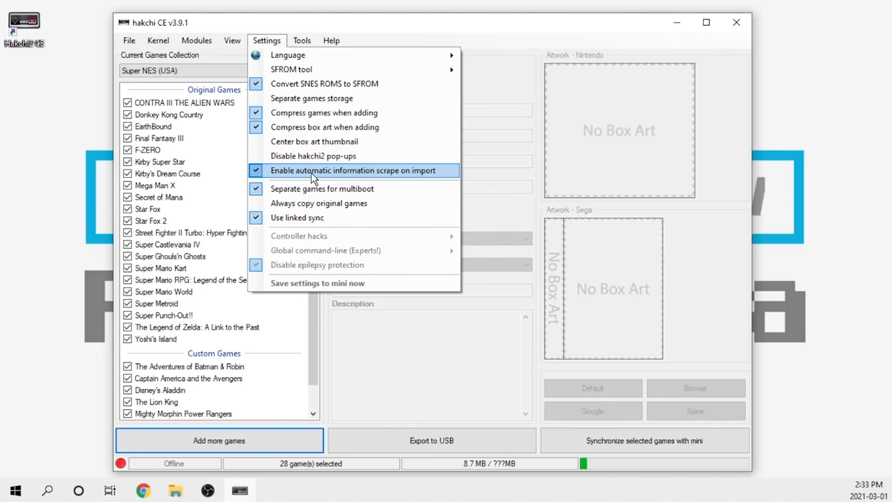
pyautogui.click(358, 170)
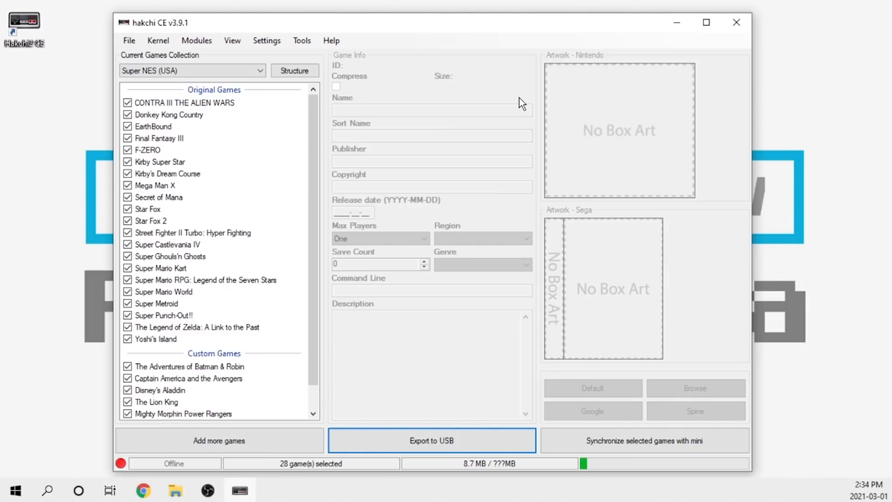
pyautogui.moveTo(504, 117)
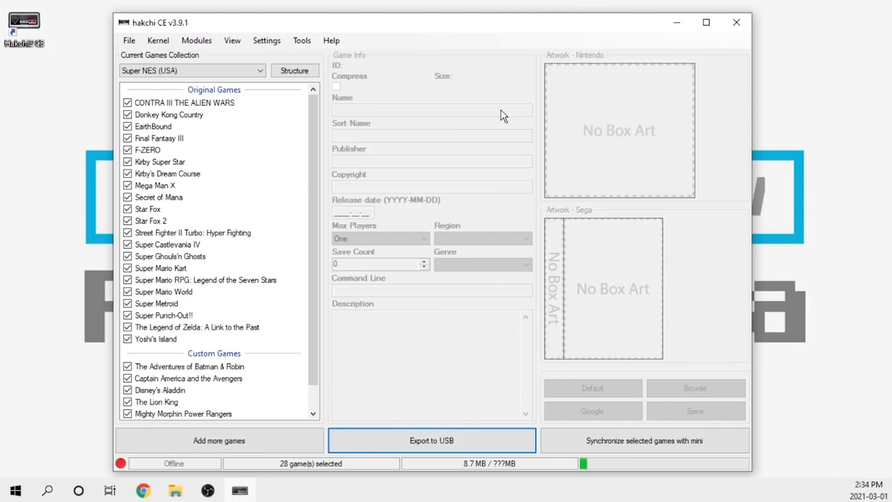
# - Use the custom folders manager to split games by genre, then expand Unknown Genre
pyautogui.click(294, 70)
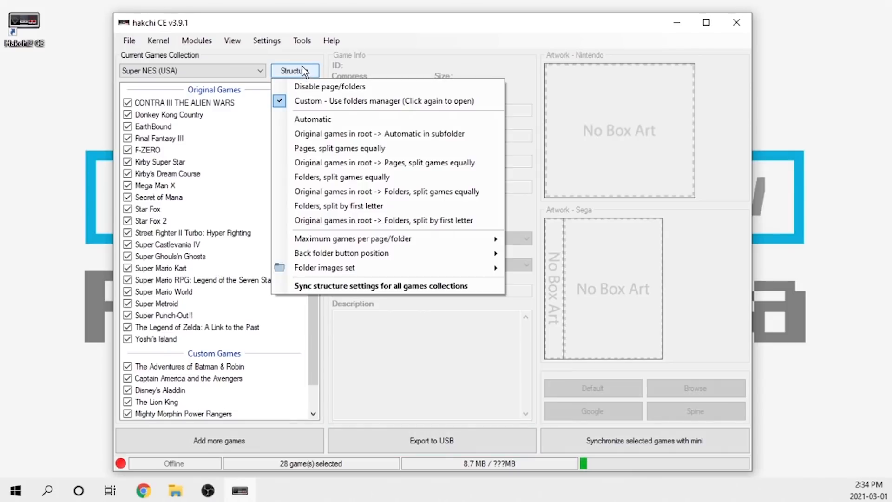
pyautogui.moveTo(318, 101)
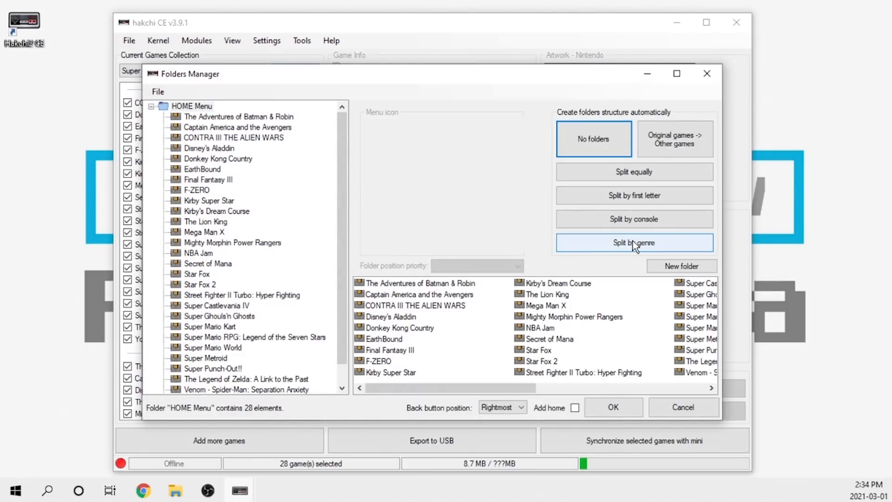
pyautogui.moveTo(627, 247)
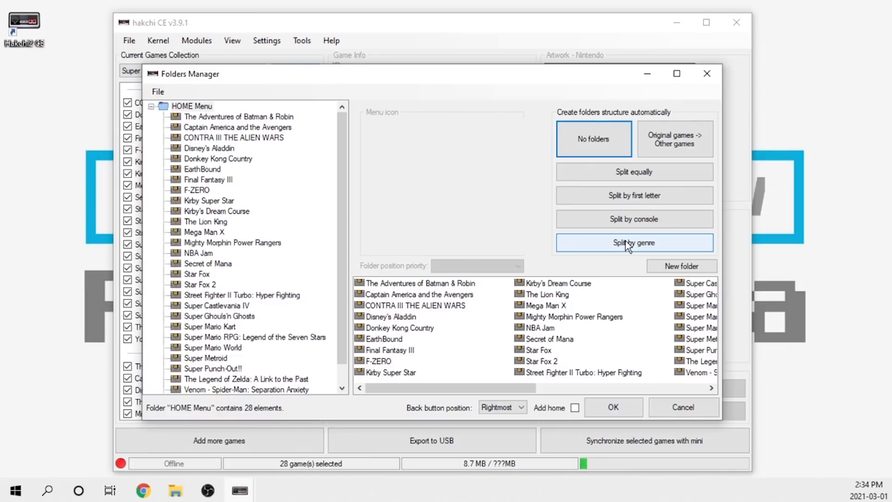
pyautogui.click(634, 243)
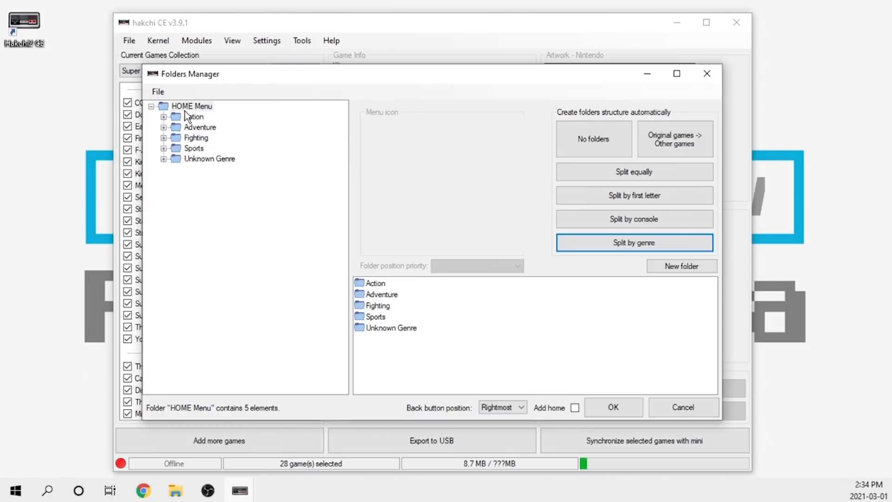
pyautogui.moveTo(190, 167)
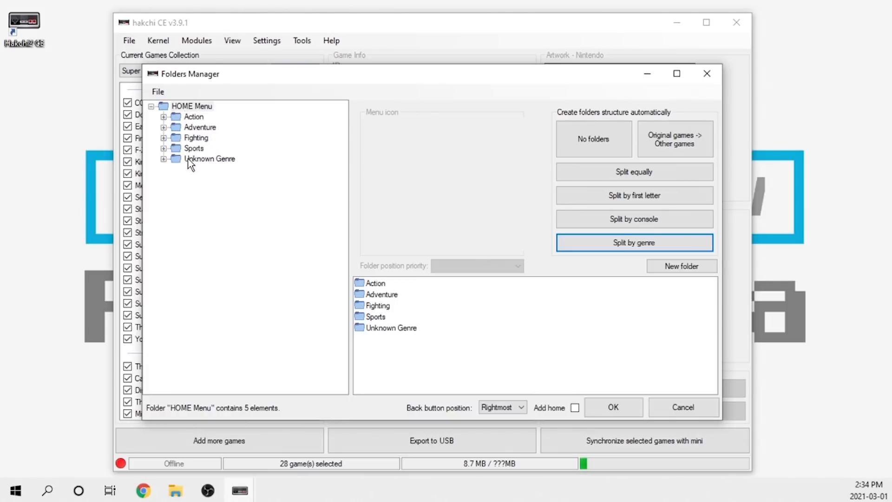
pyautogui.moveTo(204, 151)
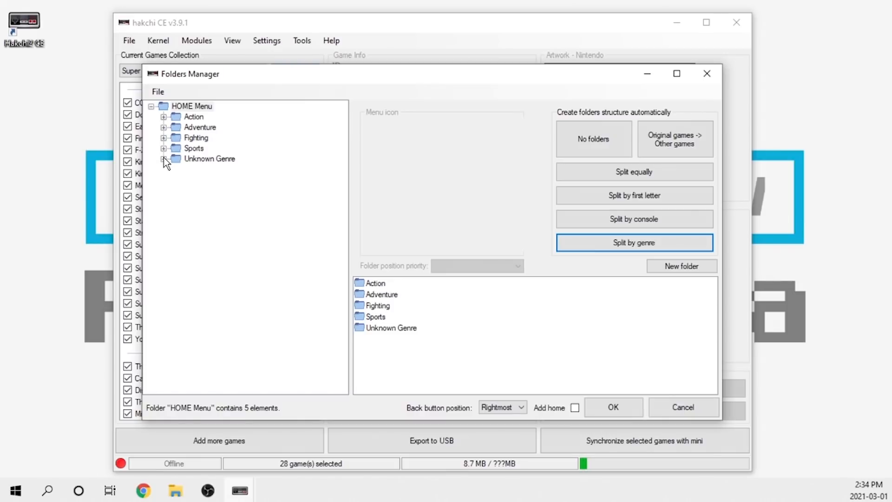
pyautogui.click(163, 159)
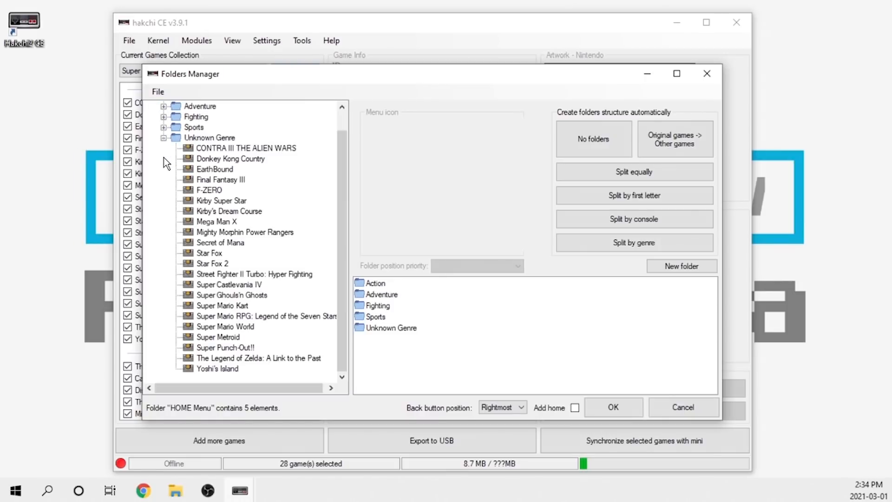
pyautogui.moveTo(204, 310)
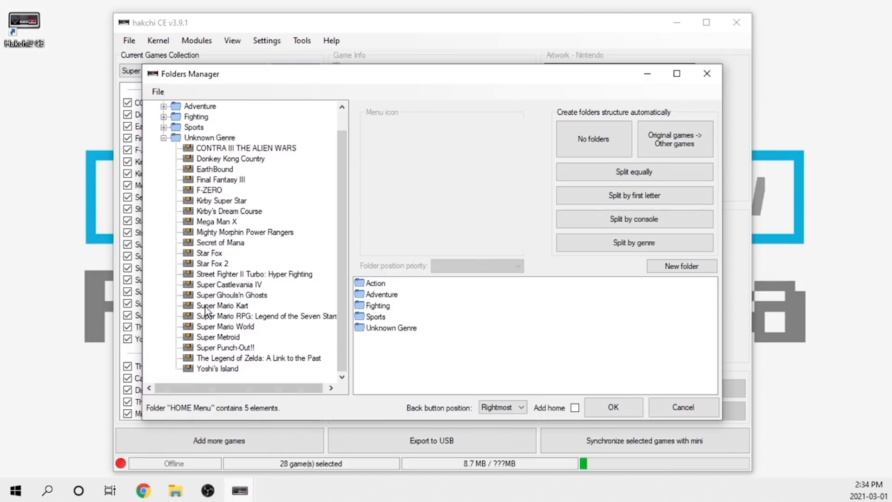
pyautogui.moveTo(228, 192)
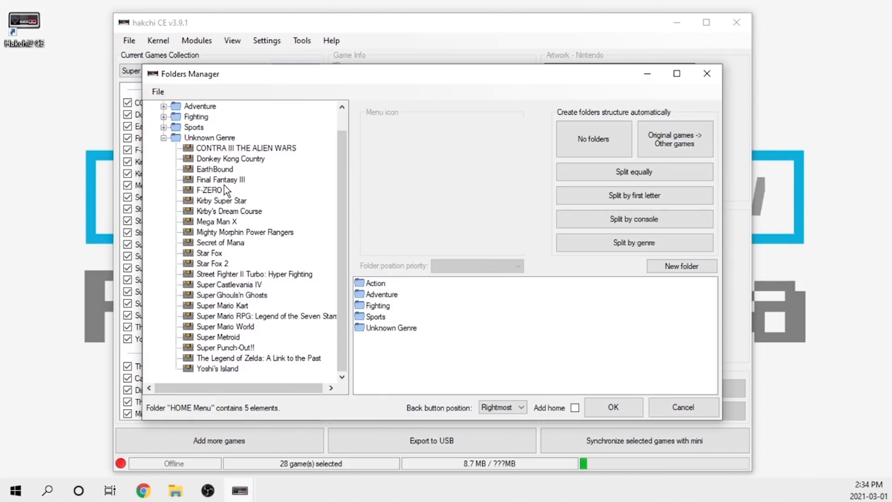
pyautogui.moveTo(220, 181)
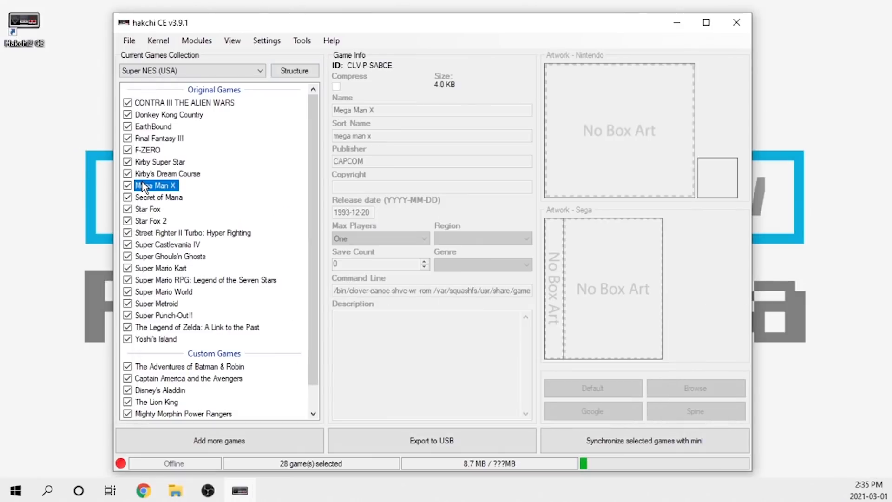
# - Select Mega Man X to show its CAPCOM publisher, 1993-12-20 release date and box art
pyautogui.click(156, 185)
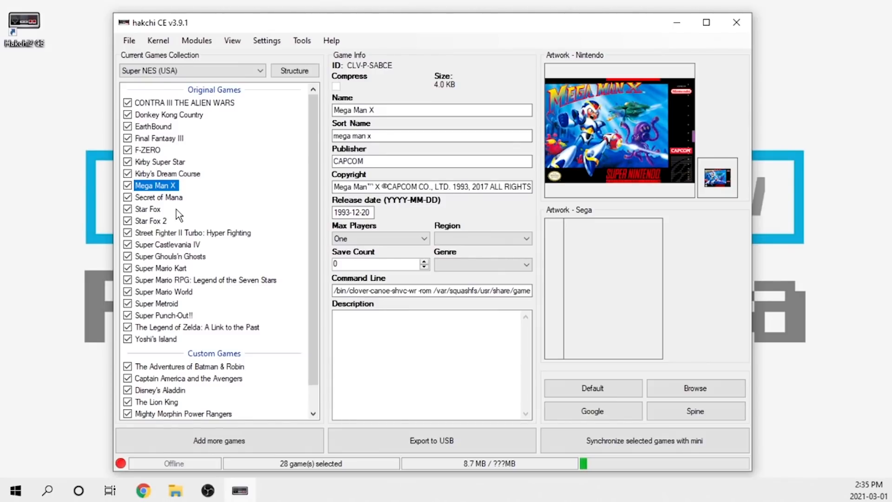
pyautogui.moveTo(354, 257)
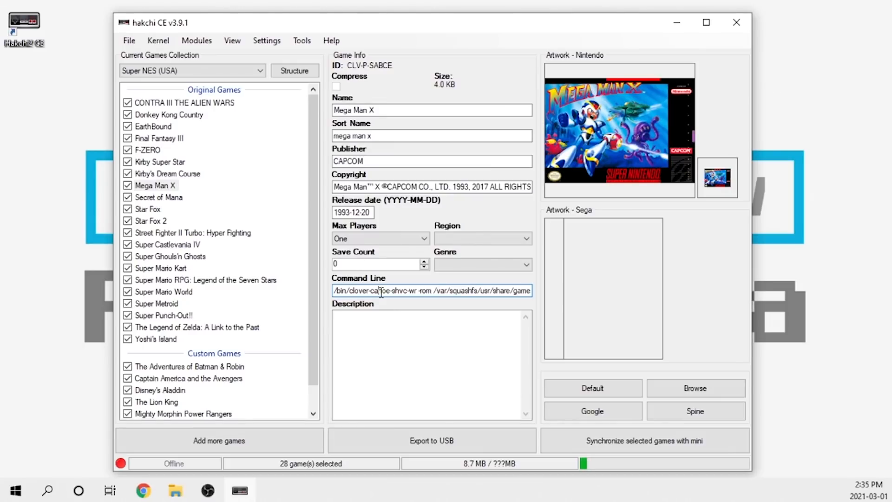
pyautogui.moveTo(352, 207)
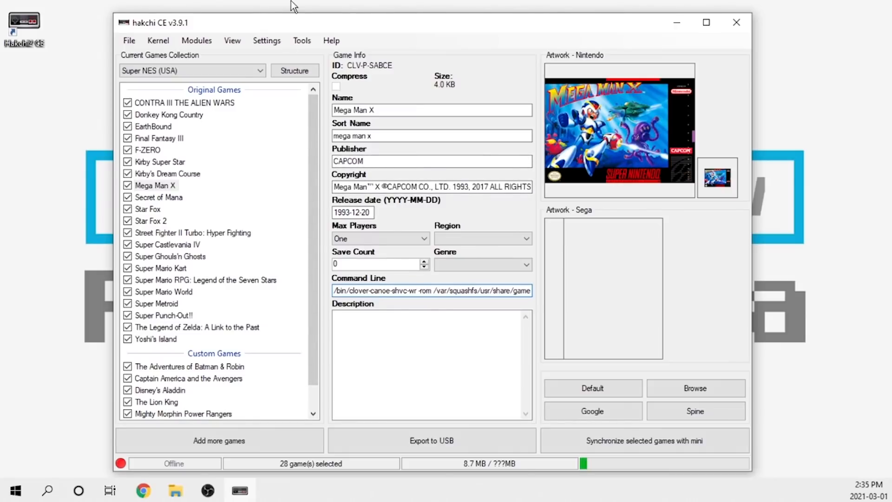
pyautogui.click(301, 40)
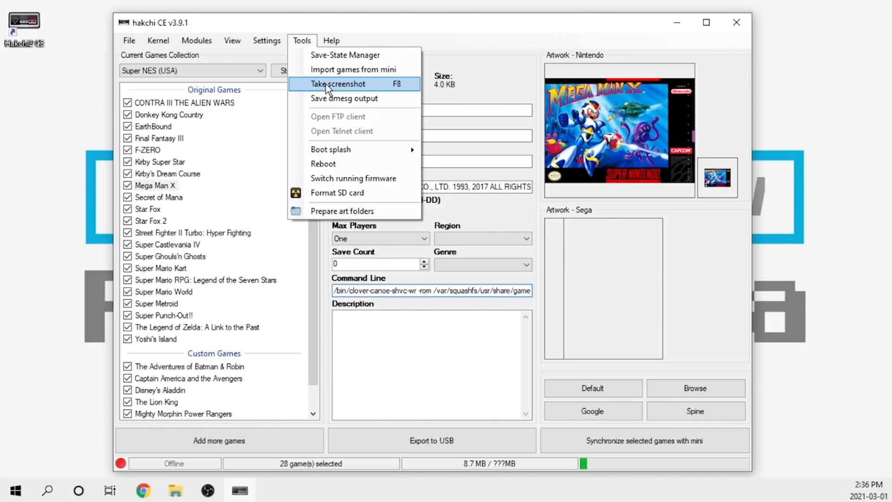
pyautogui.moveTo(245, 73)
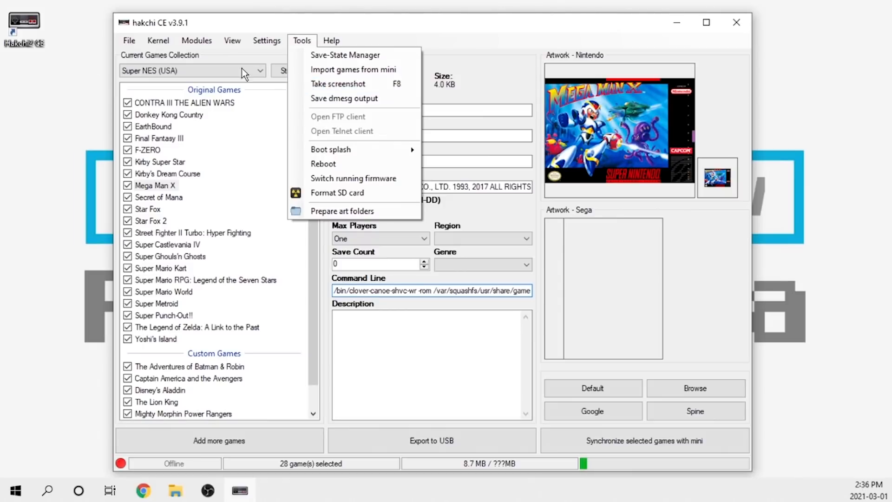
pyautogui.click(197, 40)
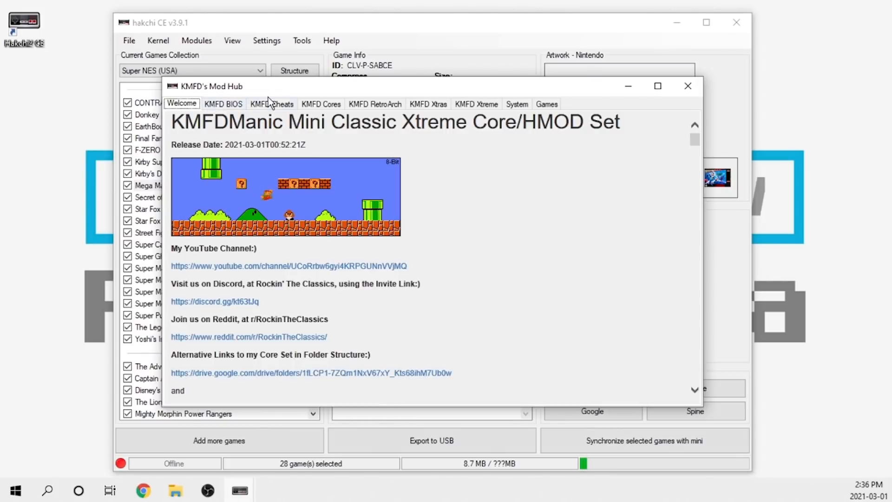
# - Select RetroArch 190 Xtreme Ozone under the KMFD RetroArch tab to view its details
pyautogui.click(375, 104)
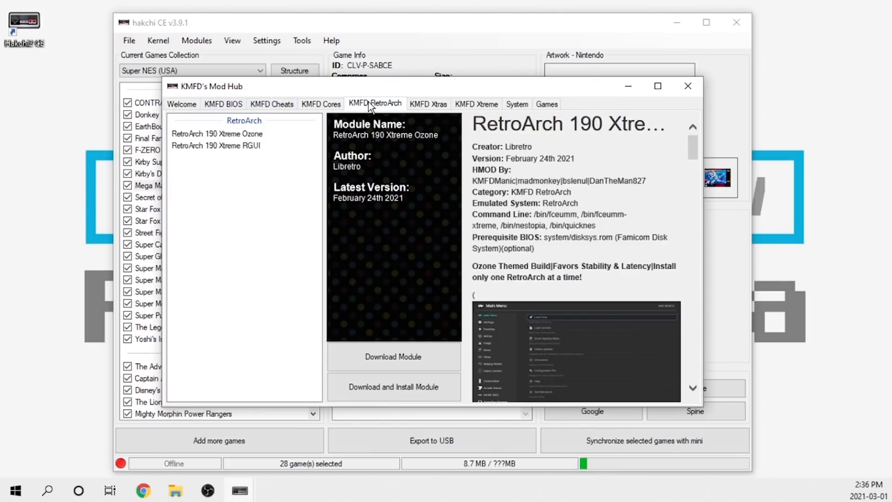
pyautogui.click(217, 134)
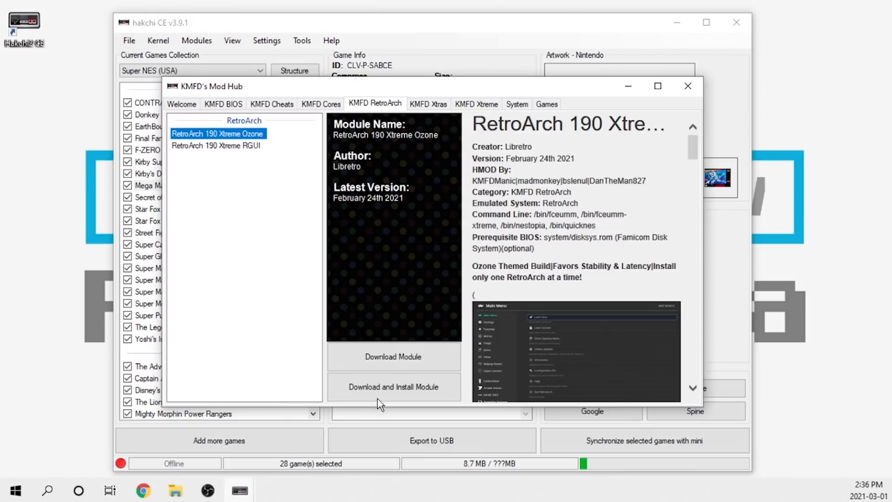
pyautogui.moveTo(362, 402)
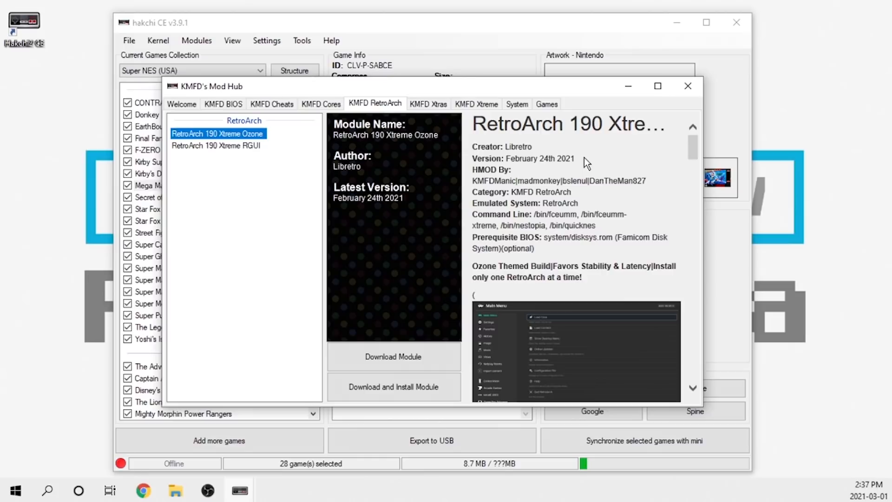
pyautogui.moveTo(738, 19)
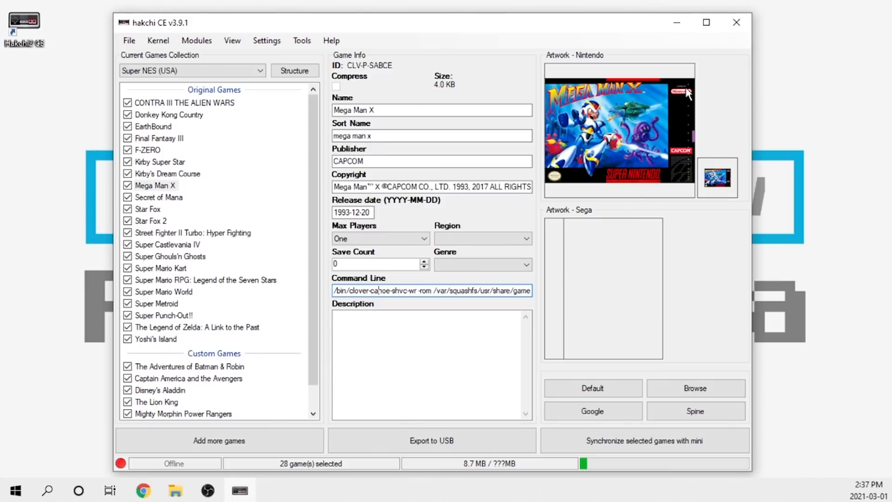
pyautogui.moveTo(445, 281)
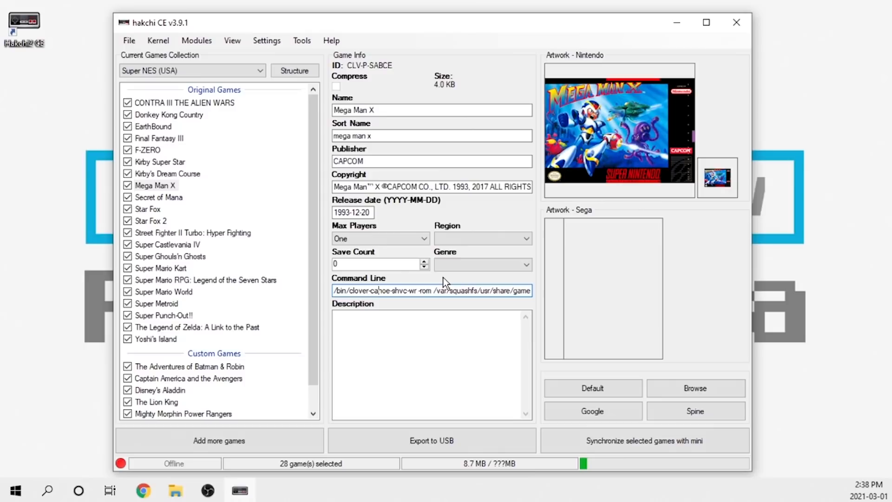
pyautogui.moveTo(442, 279)
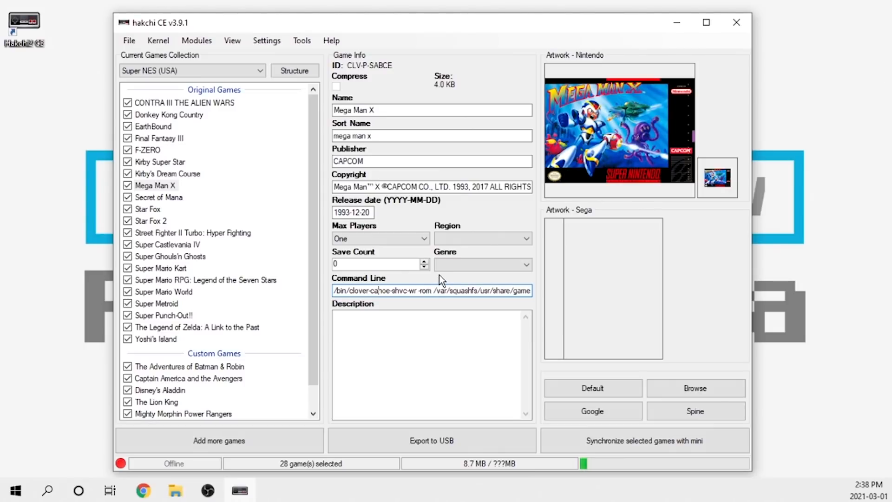
pyautogui.moveTo(426, 281)
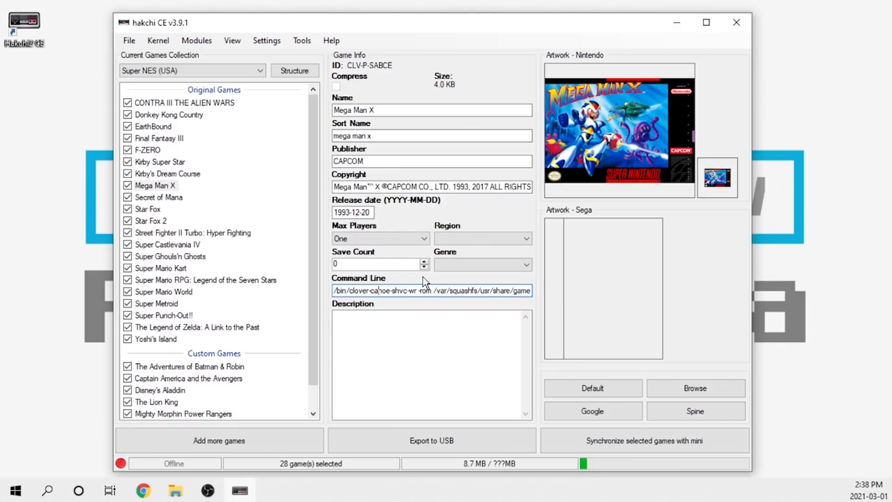
pyautogui.moveTo(205, 392)
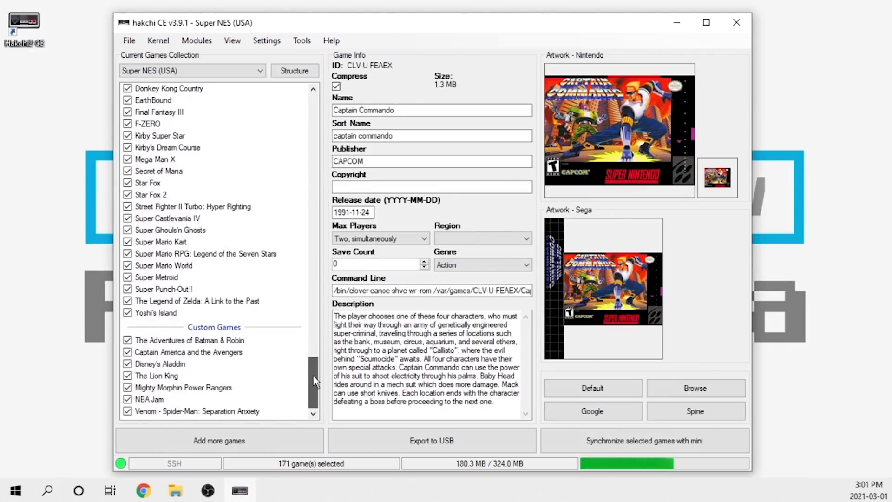
# - Inspect details and box art for Tiny Toon Adventures, WWF Super WrestleMania and Wario's Woods
pyautogui.click(211, 208)
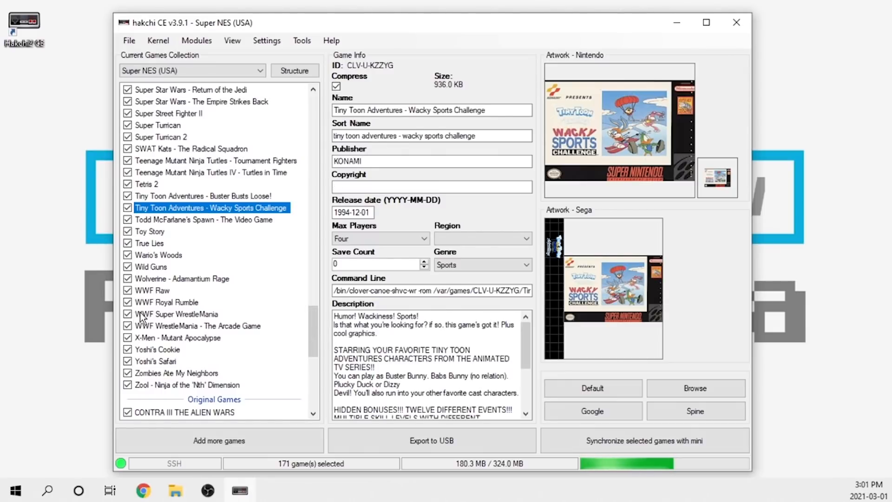
pyautogui.click(176, 313)
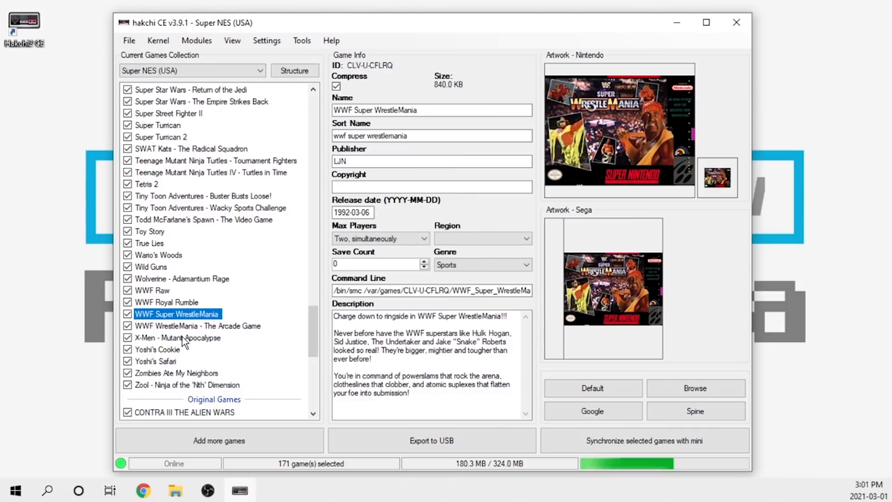
pyautogui.click(158, 255)
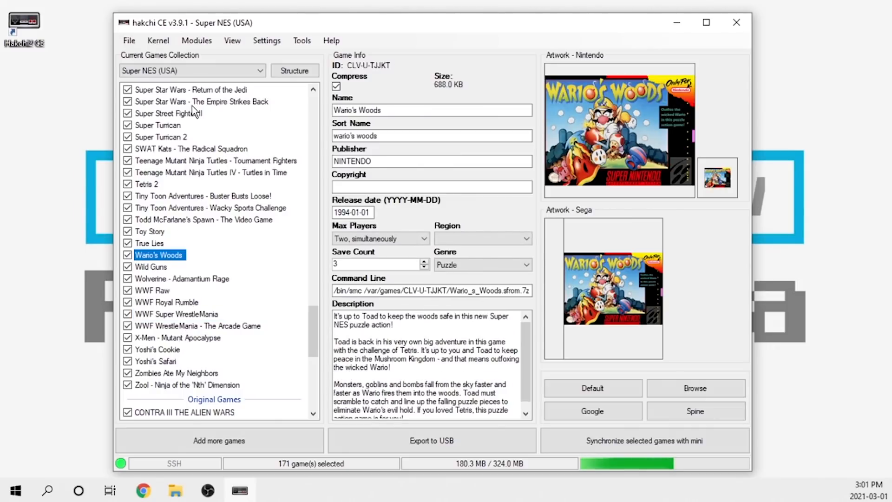
pyautogui.click(199, 102)
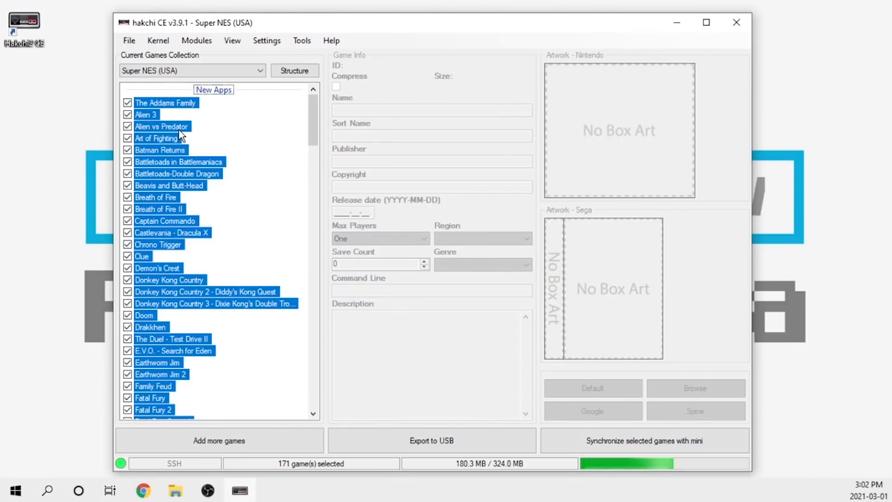
# - Select The Addams Family to show its Ocean Software details, box art and description
pyautogui.click(166, 102)
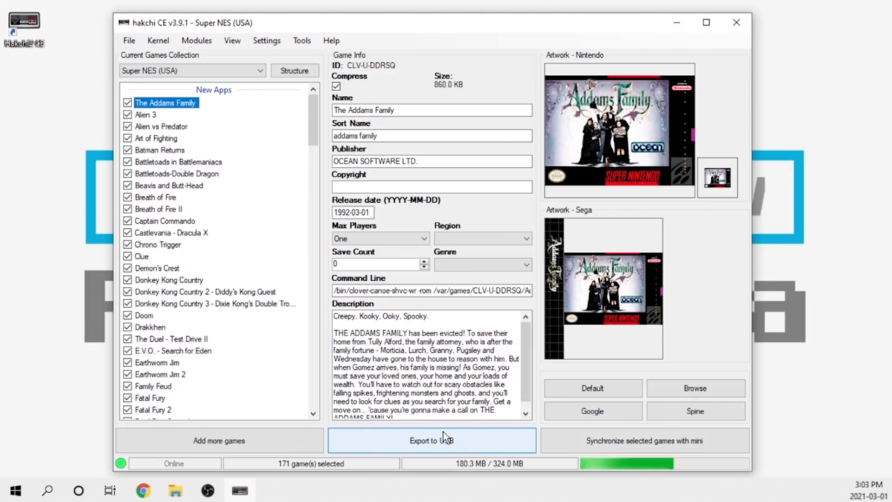
# - Export the games to the H:\ HAKCHI drive and acknowledge the Unsorted folder notice
pyautogui.click(432, 440)
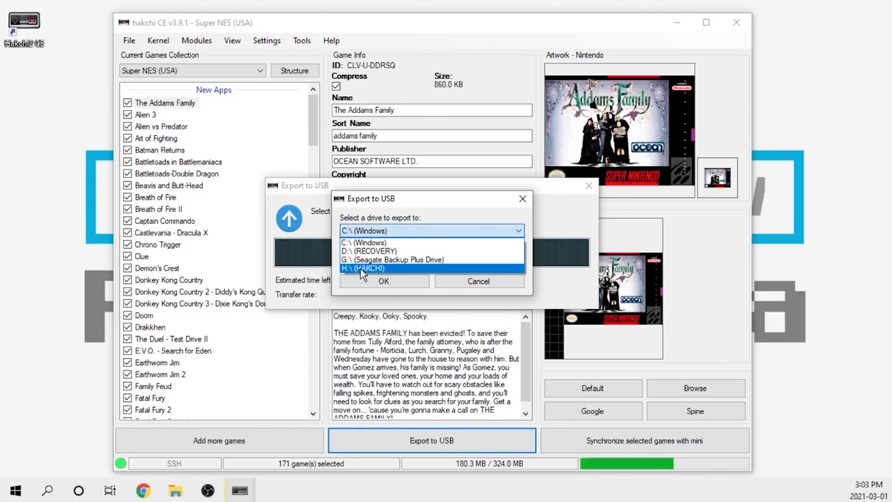
pyautogui.click(363, 268)
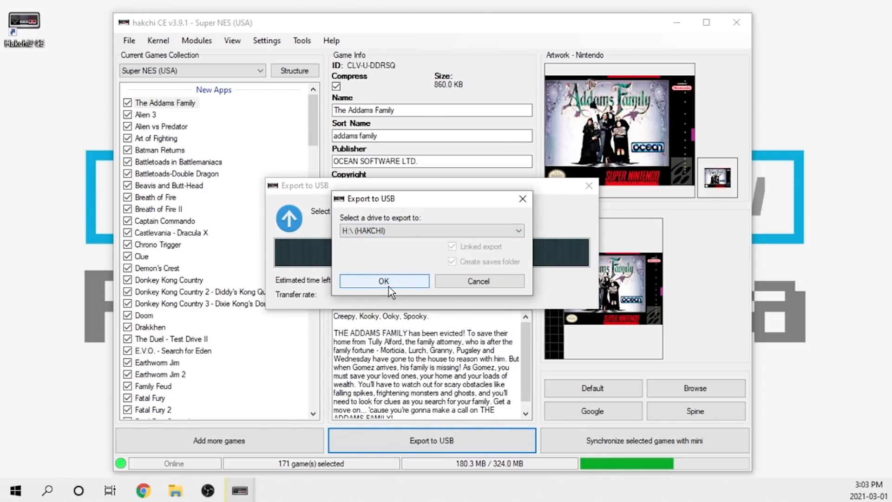
pyautogui.click(384, 282)
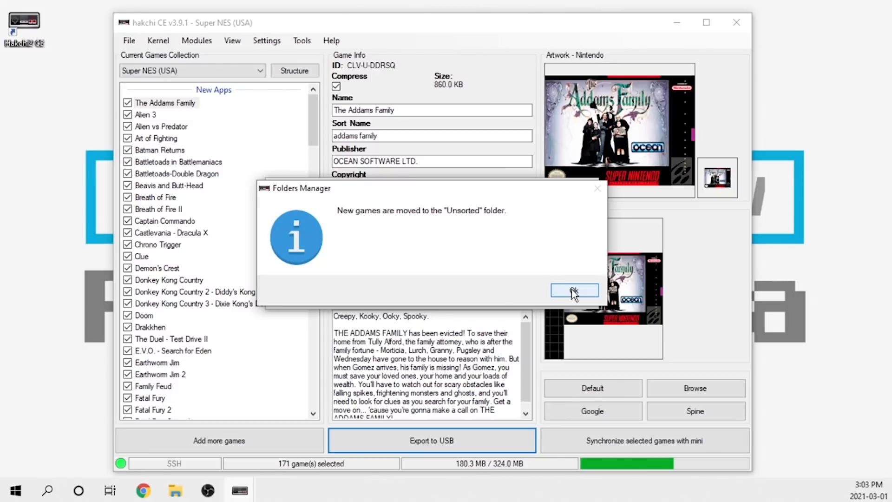
pyautogui.click(574, 291)
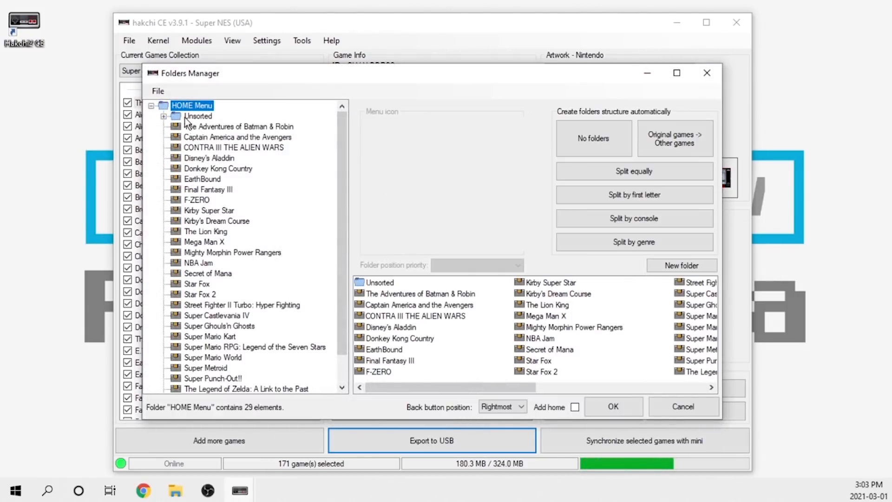
# - Choose No folders in Folders Manager, review the split options, and keep the flat layout
pyautogui.click(198, 116)
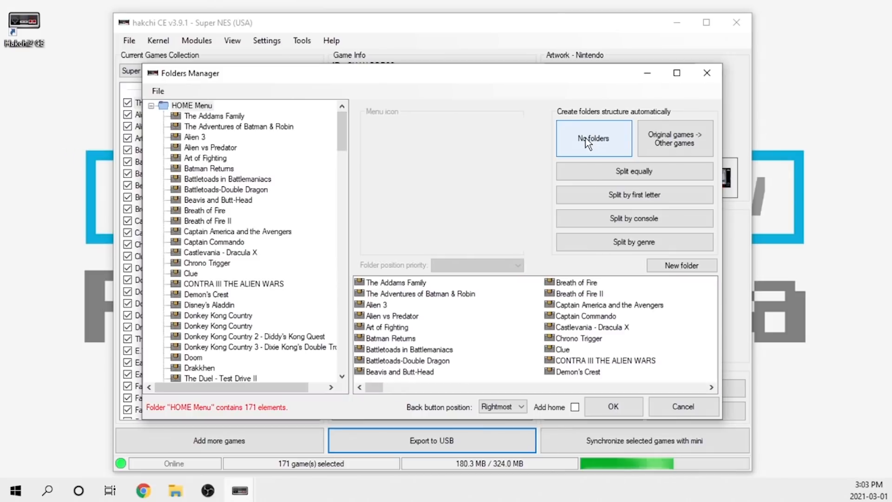
pyautogui.scroll(-3)
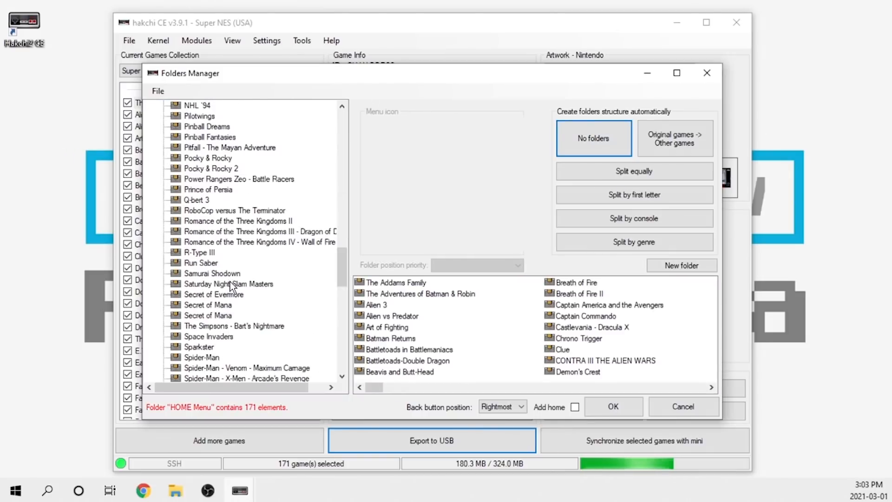
pyautogui.scroll(-3)
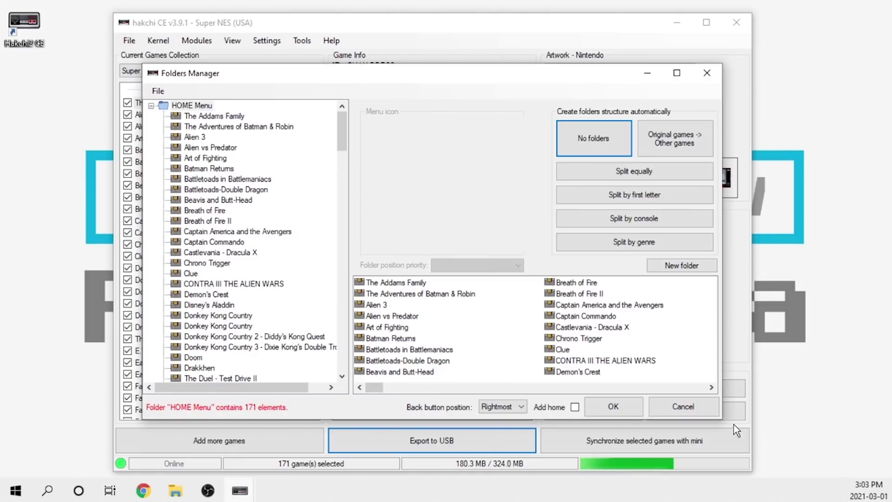
pyautogui.moveTo(605, 230)
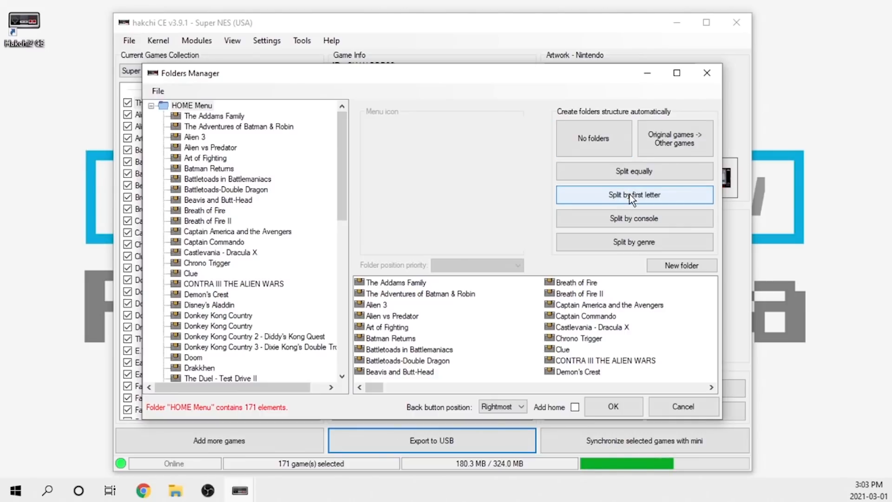
pyautogui.click(634, 195)
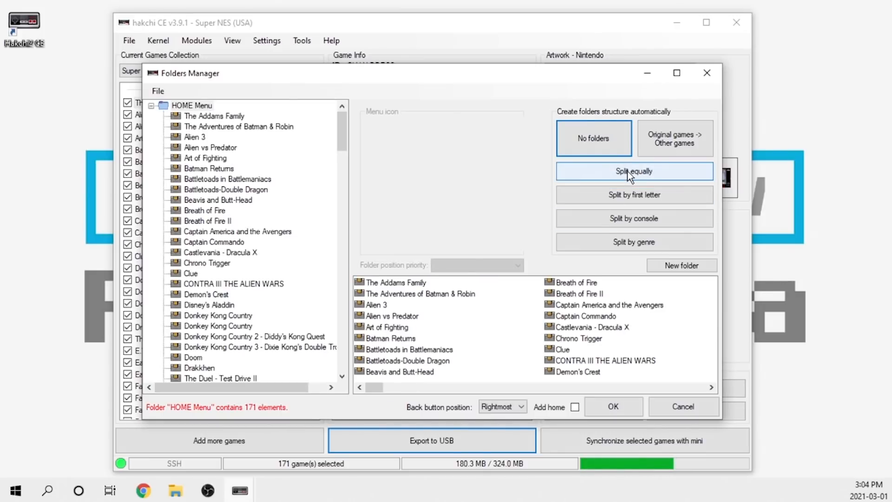
pyautogui.click(634, 171)
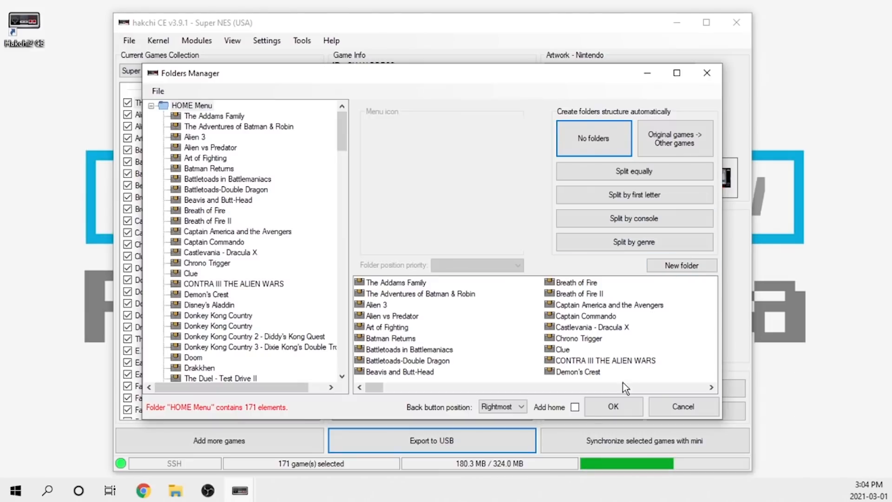
# - Accept the folder-free layout in Folders Manager and confirm the finished USB export
pyautogui.click(613, 406)
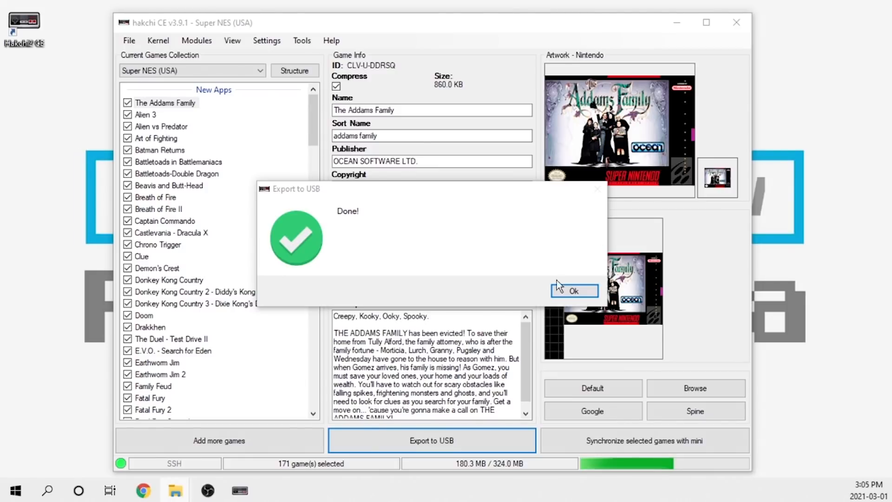
pyautogui.click(573, 291)
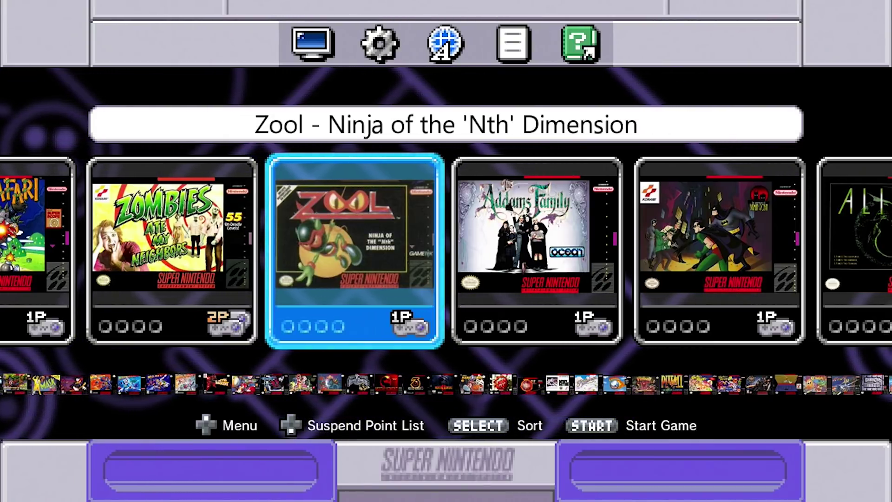
# - Browse the SNES Classic carousel to Street Fighter II and start a Ryu versus Dhalsim match
pyautogui.press('Right')
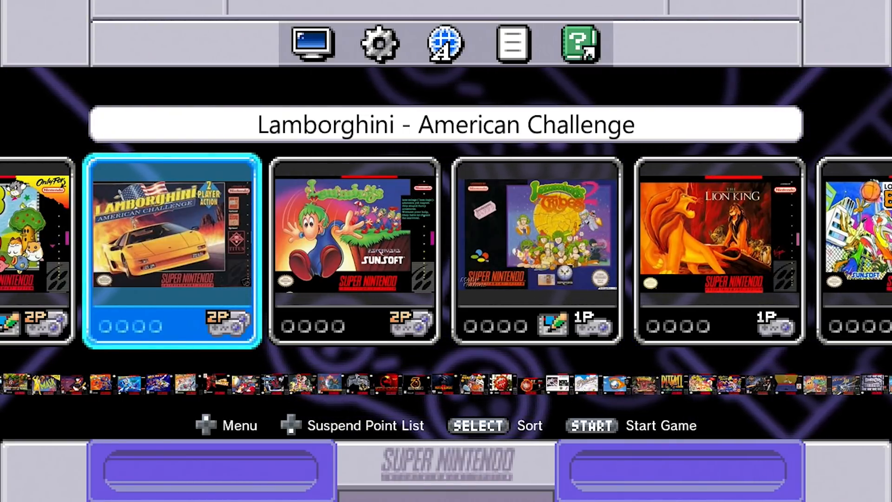
pyautogui.hscroll(-3)
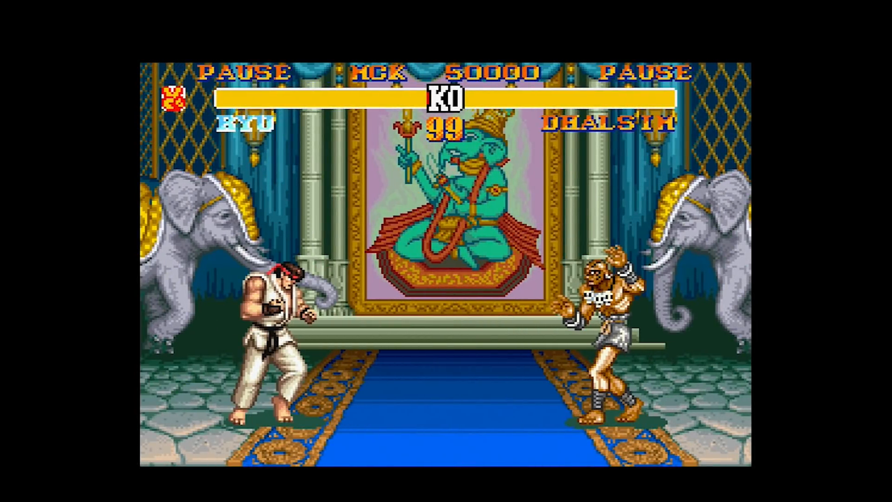
pyautogui.press('p')
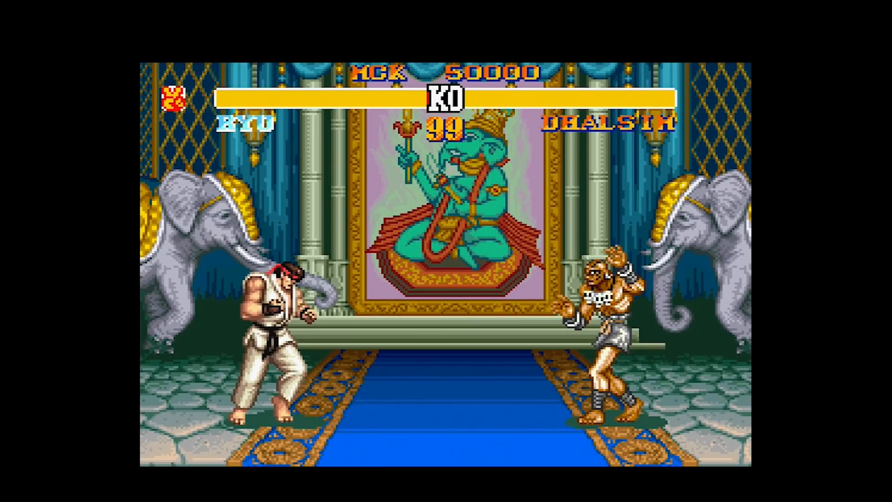
pyautogui.press('Escape')
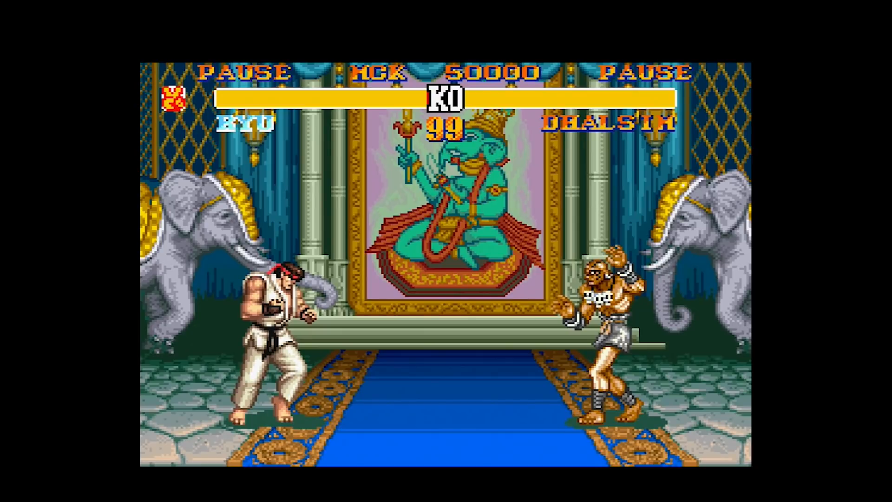